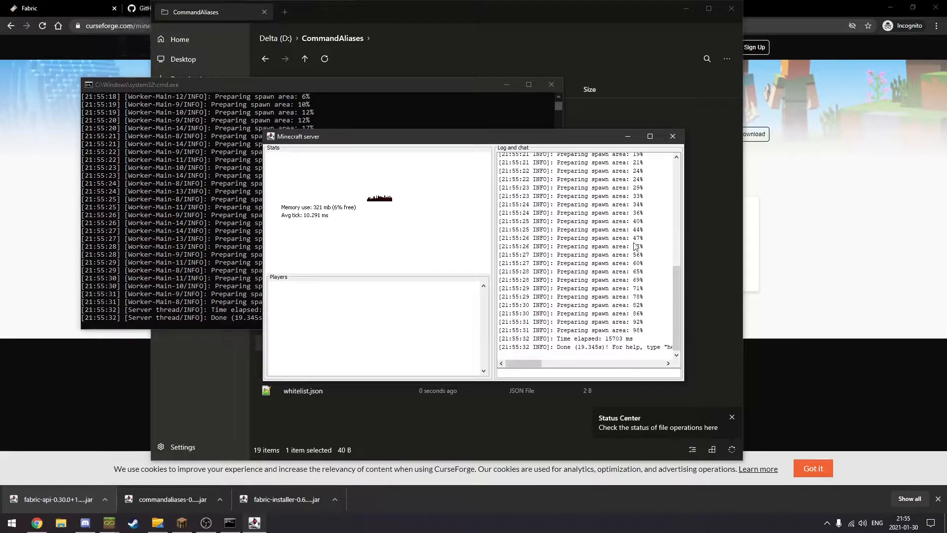
Close the server stats and chat window and minimize the server console
{"action": "left_click", "coordinate": [673, 137]}
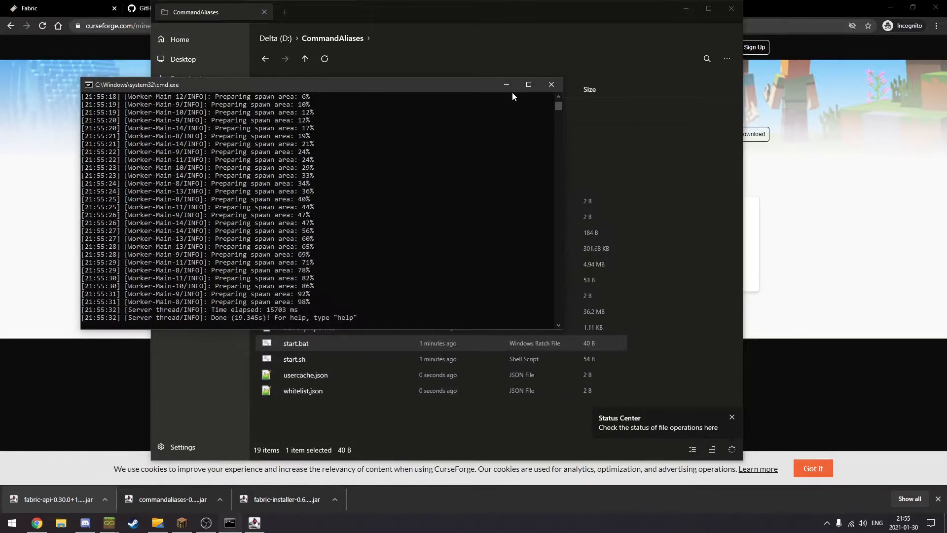
{"action": "left_click", "coordinate": [551, 84]}
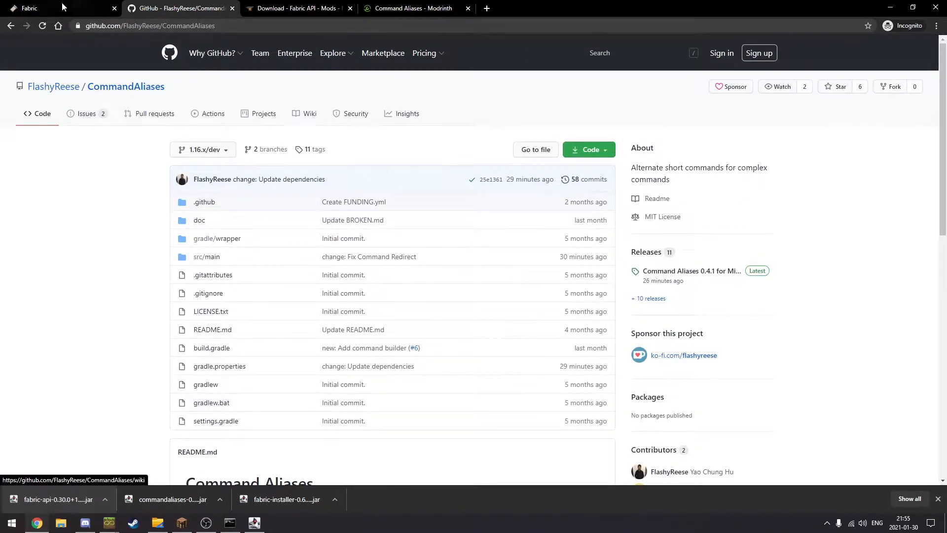
Open the CommandAliases wiki and highlight the 0.0.9 - 0.2.0 version range
{"action": "left_click", "coordinate": [309, 114]}
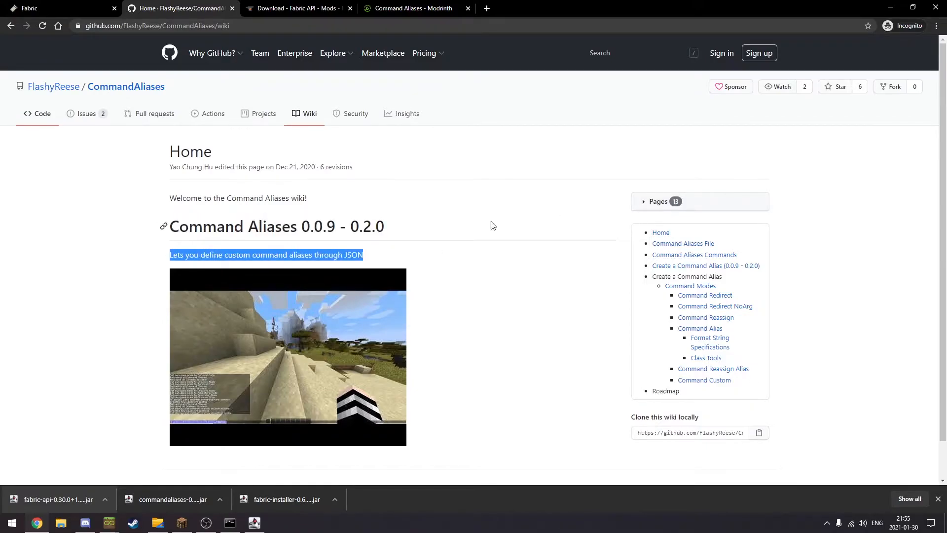
{"action": "mouse_move", "coordinate": [298, 163]}
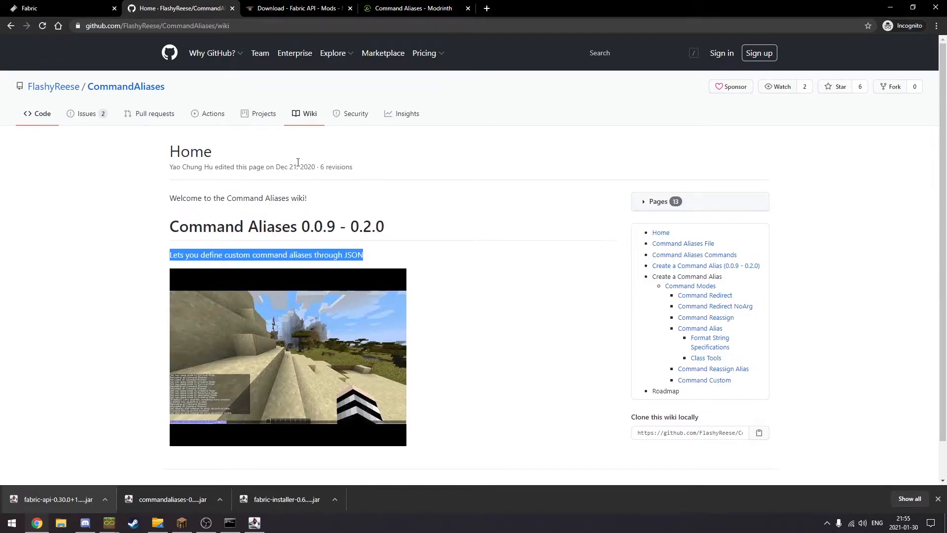
{"action": "left_click", "coordinate": [479, 264]}
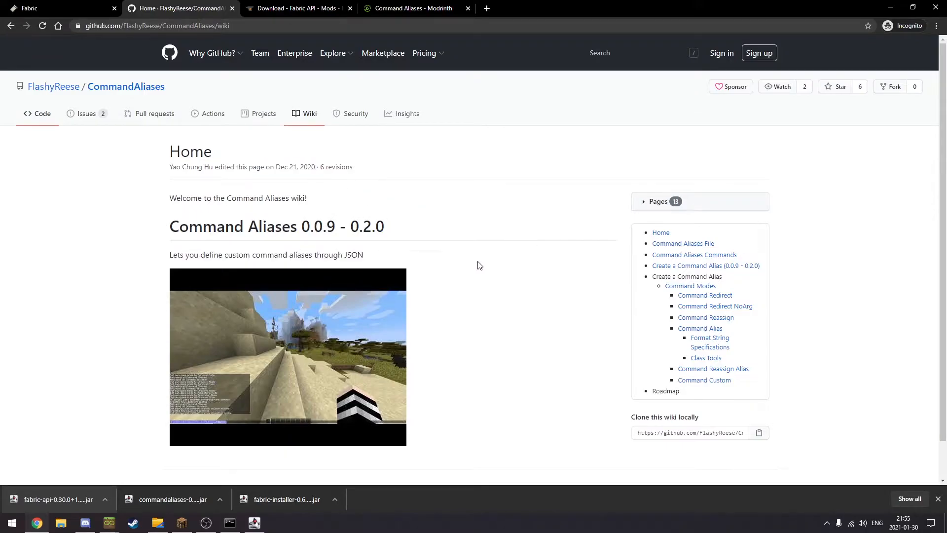
{"action": "left_click_drag", "start_coordinate": [299, 226], "coordinate": [384, 226]}
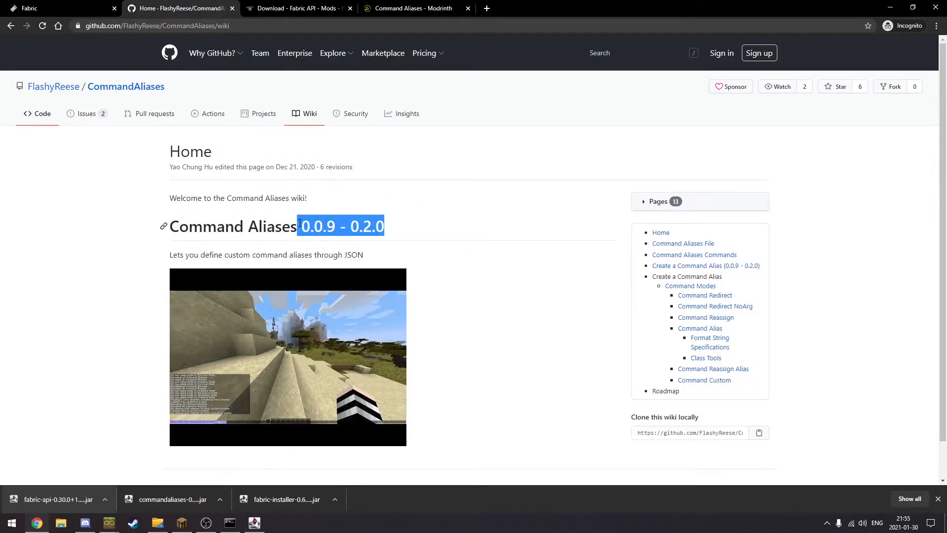
{"action": "mouse_move", "coordinate": [393, 242]}
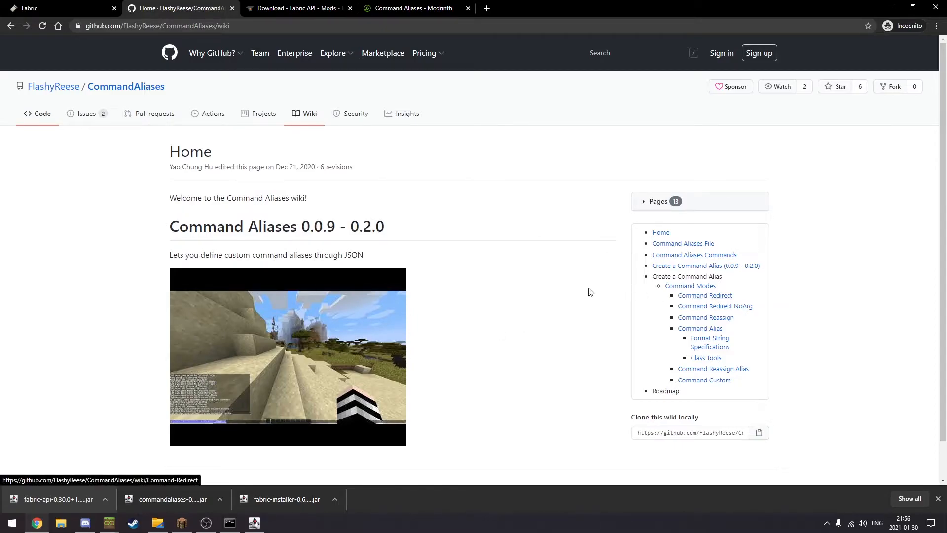
{"action": "mouse_move", "coordinate": [684, 246]}
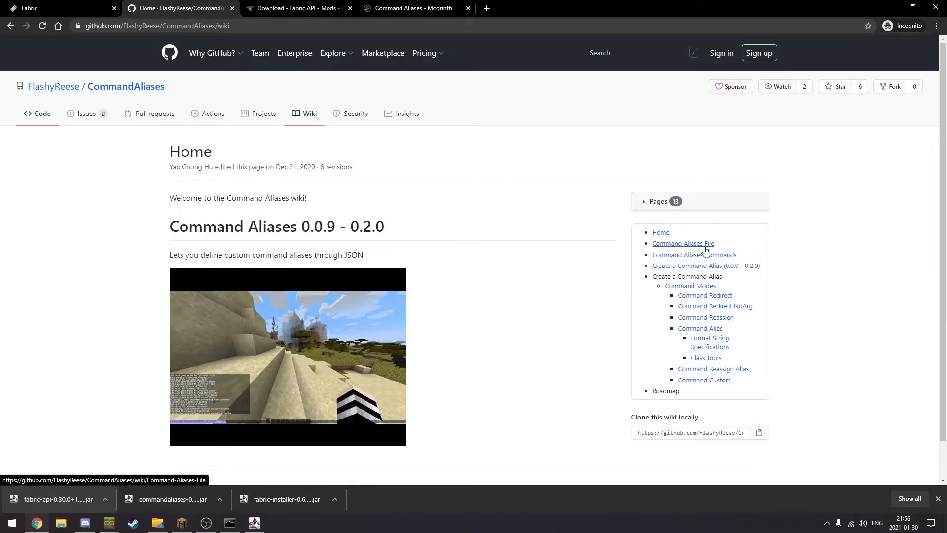
Open 'Command Aliases File' and highlight the Creating Command Alias section while reading
{"action": "left_click", "coordinate": [682, 243]}
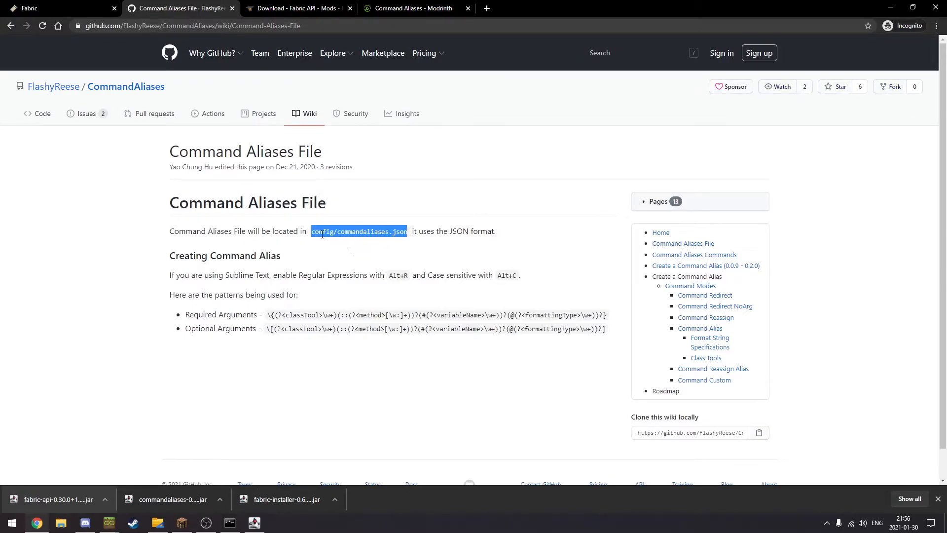
{"action": "mouse_move", "coordinate": [397, 236]}
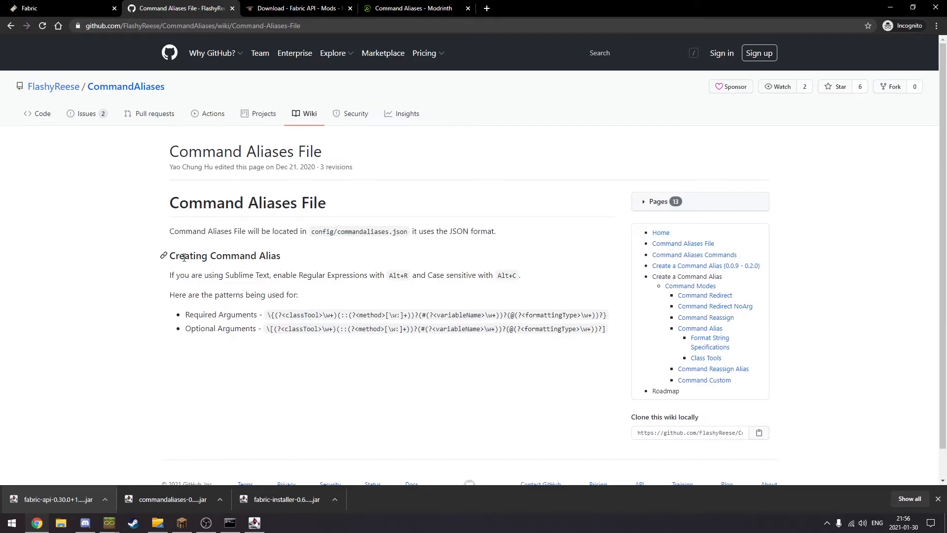
{"action": "left_click_drag", "start_coordinate": [169, 255], "coordinate": [611, 331]}
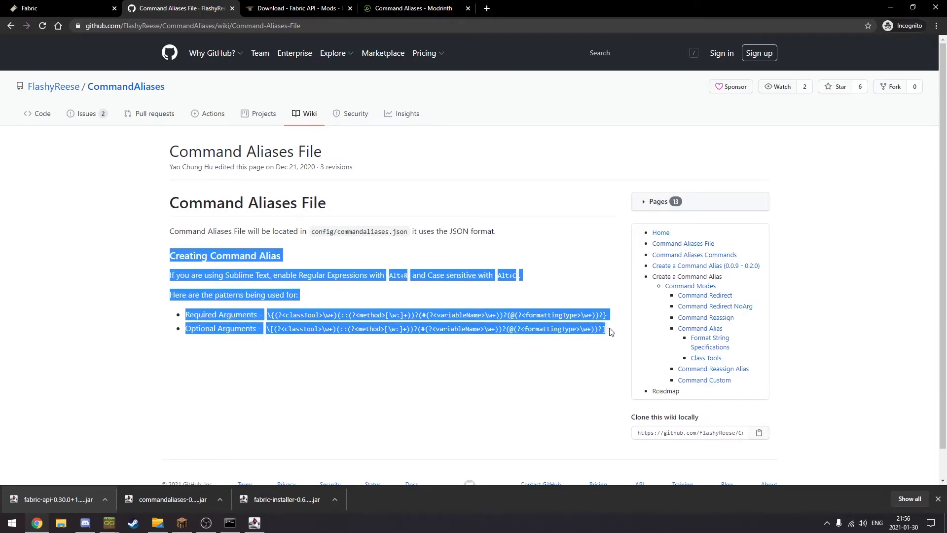
{"action": "mouse_move", "coordinate": [725, 370]}
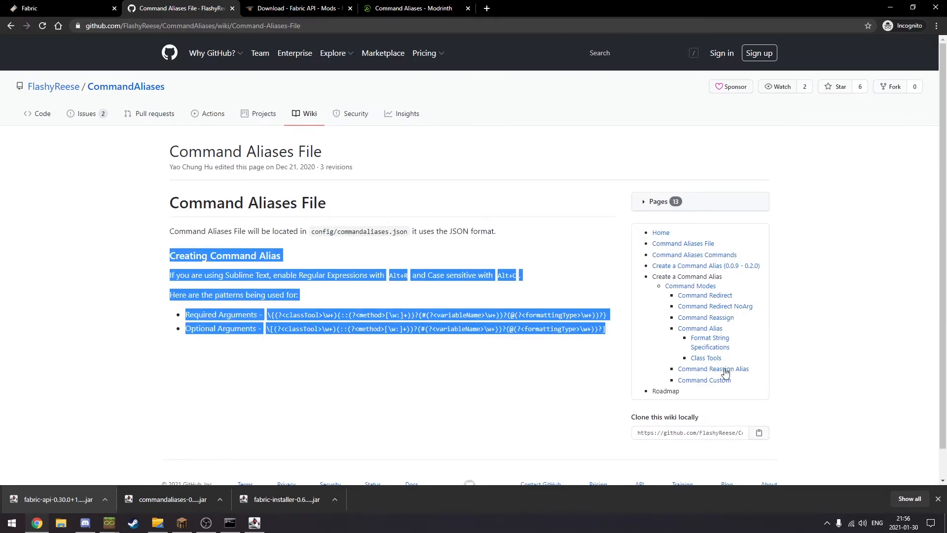
{"action": "mouse_move", "coordinate": [713, 333]}
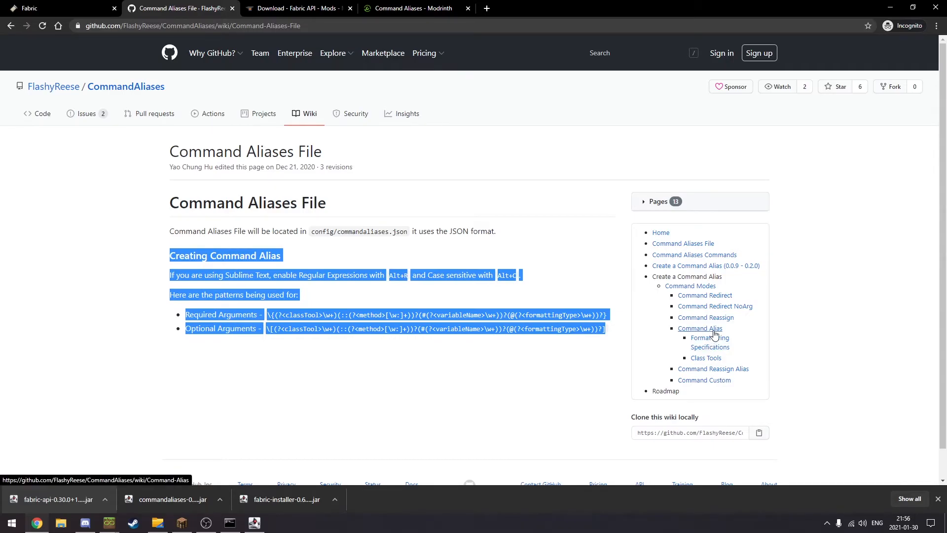
{"action": "left_click", "coordinate": [217, 293]}
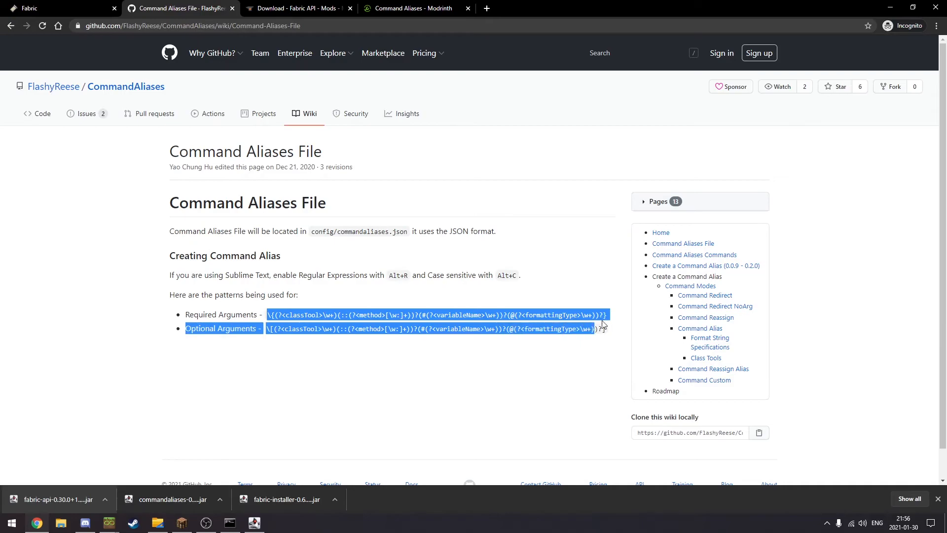
{"action": "left_click", "coordinate": [602, 328]}
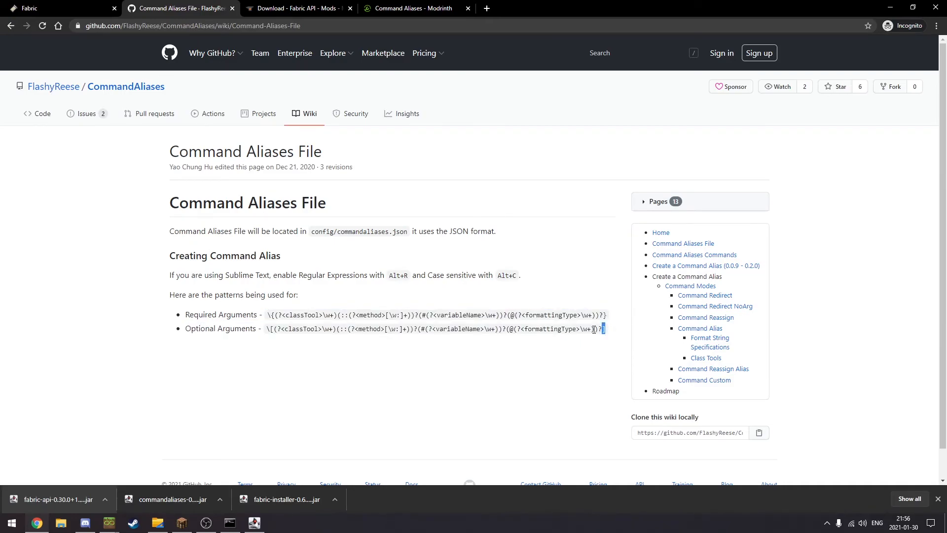